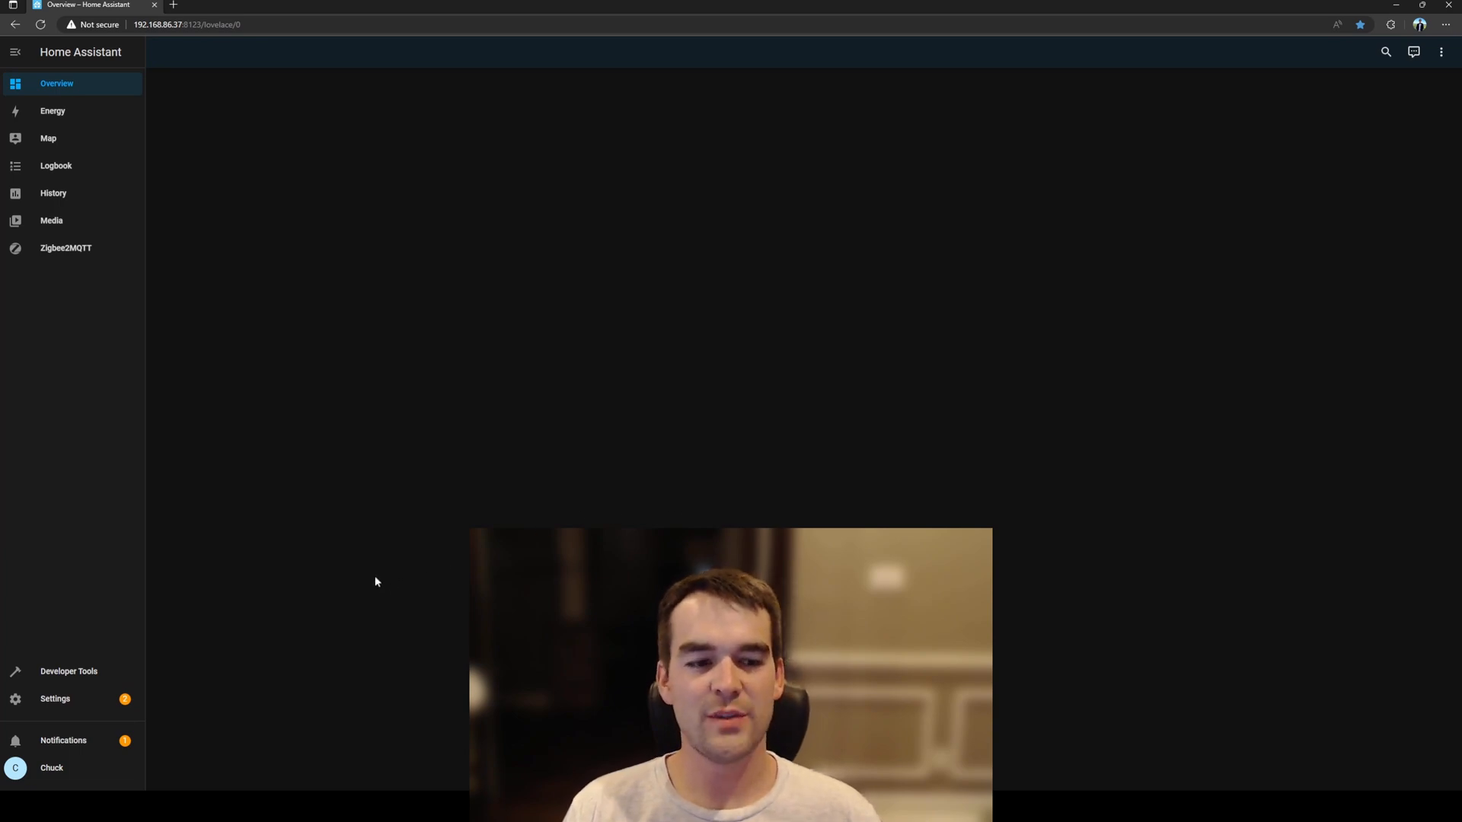
# Go to Settings > Devices & Services to reach the Integrations list.
pyautogui.click(54, 698)
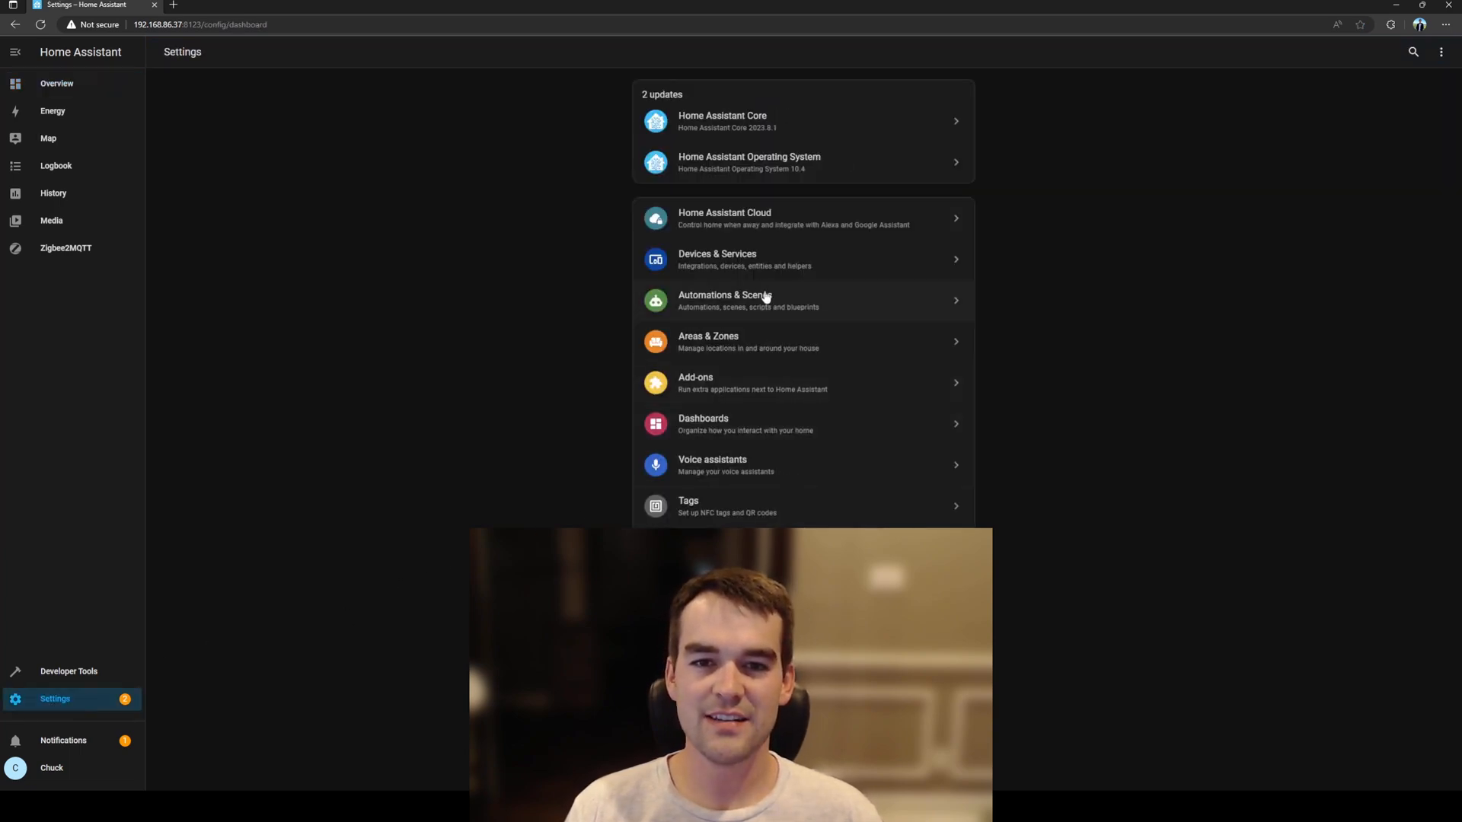
pyautogui.click(717, 259)
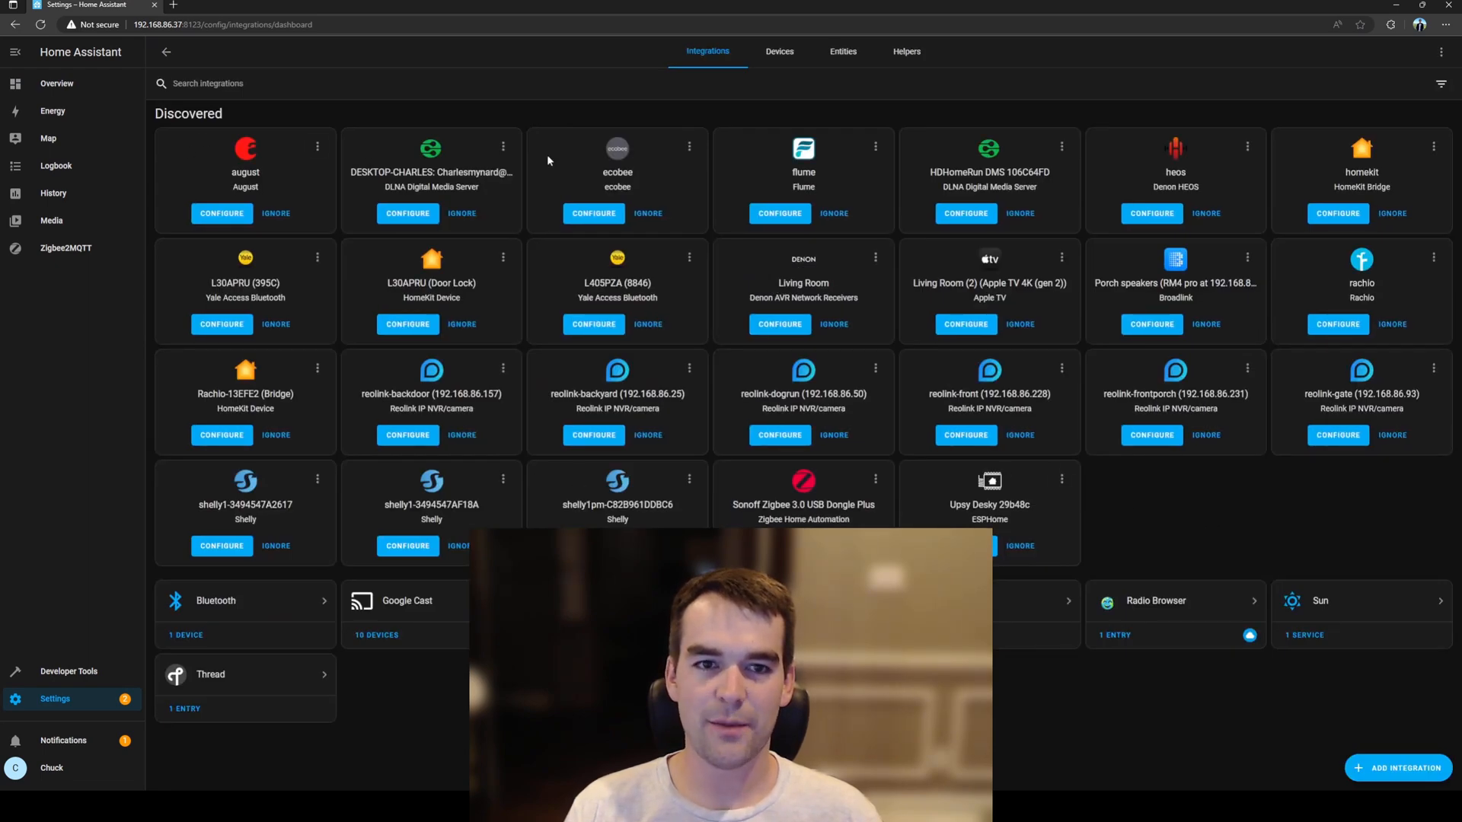
pyautogui.moveTo(1380, 743)
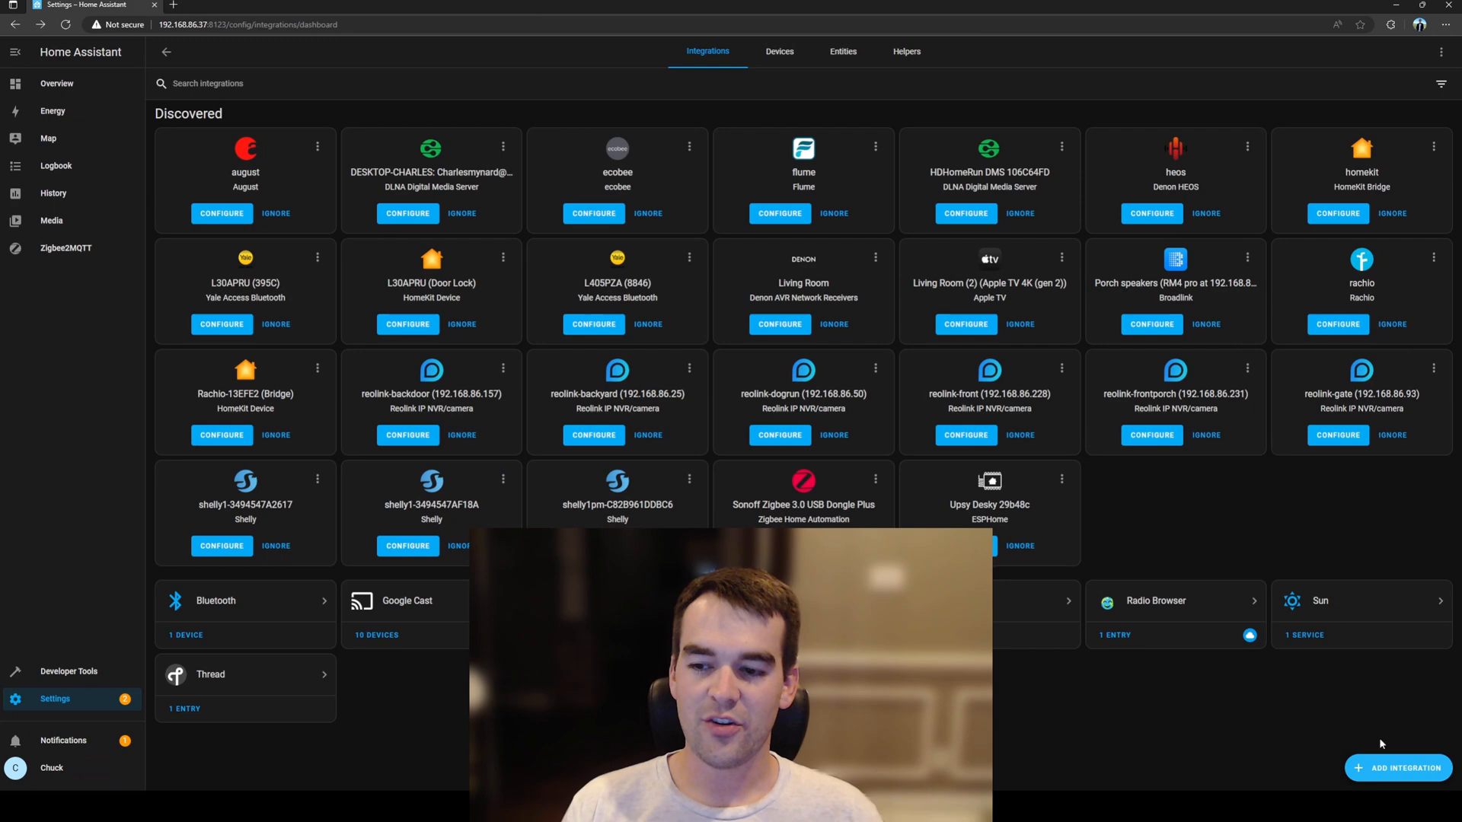
# Add a new integration, search 'zwave' and choose Z-Wave as the brand.
pyautogui.click(1395, 768)
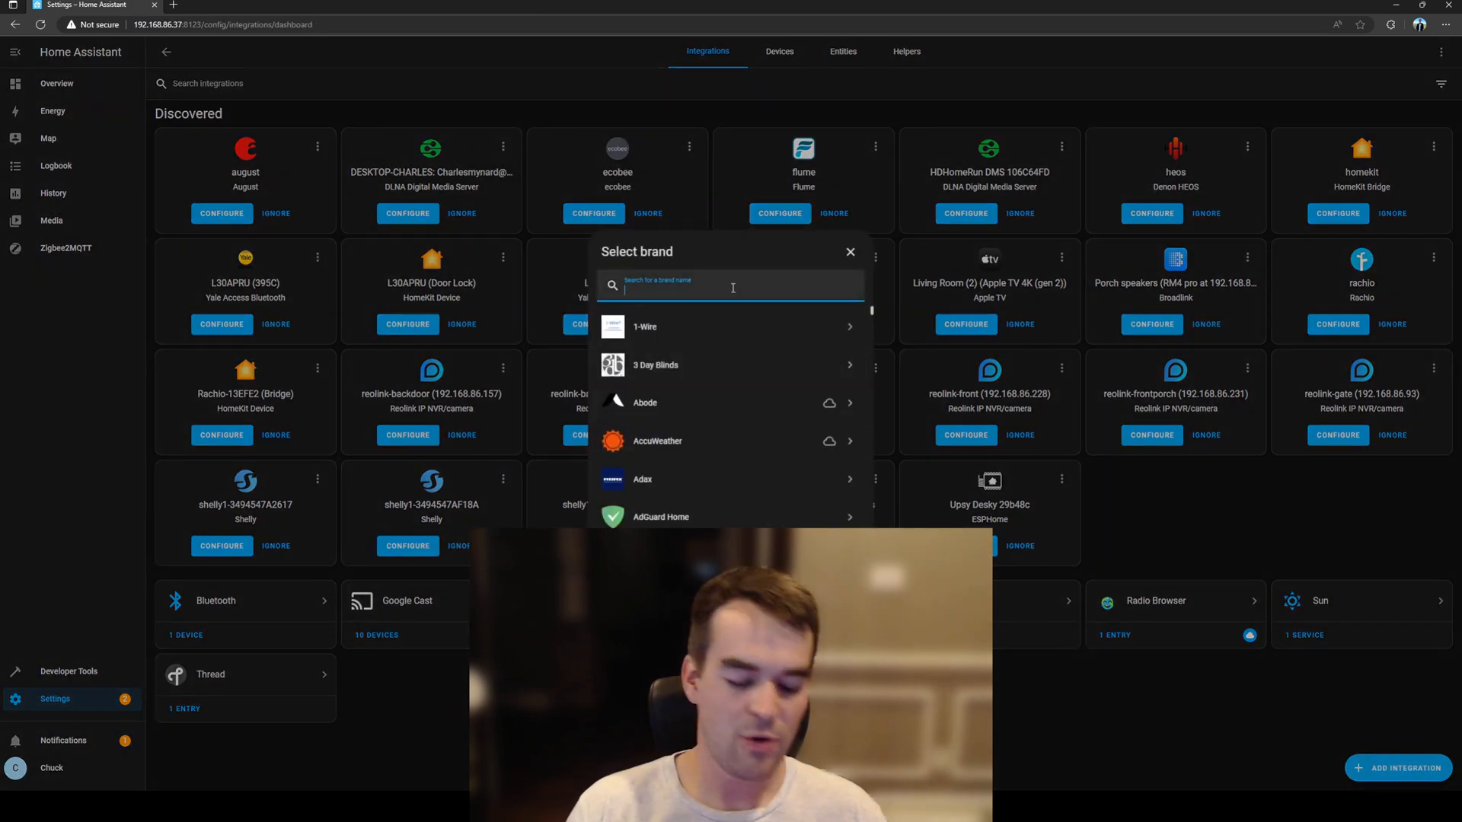
pyautogui.write('zwaave')
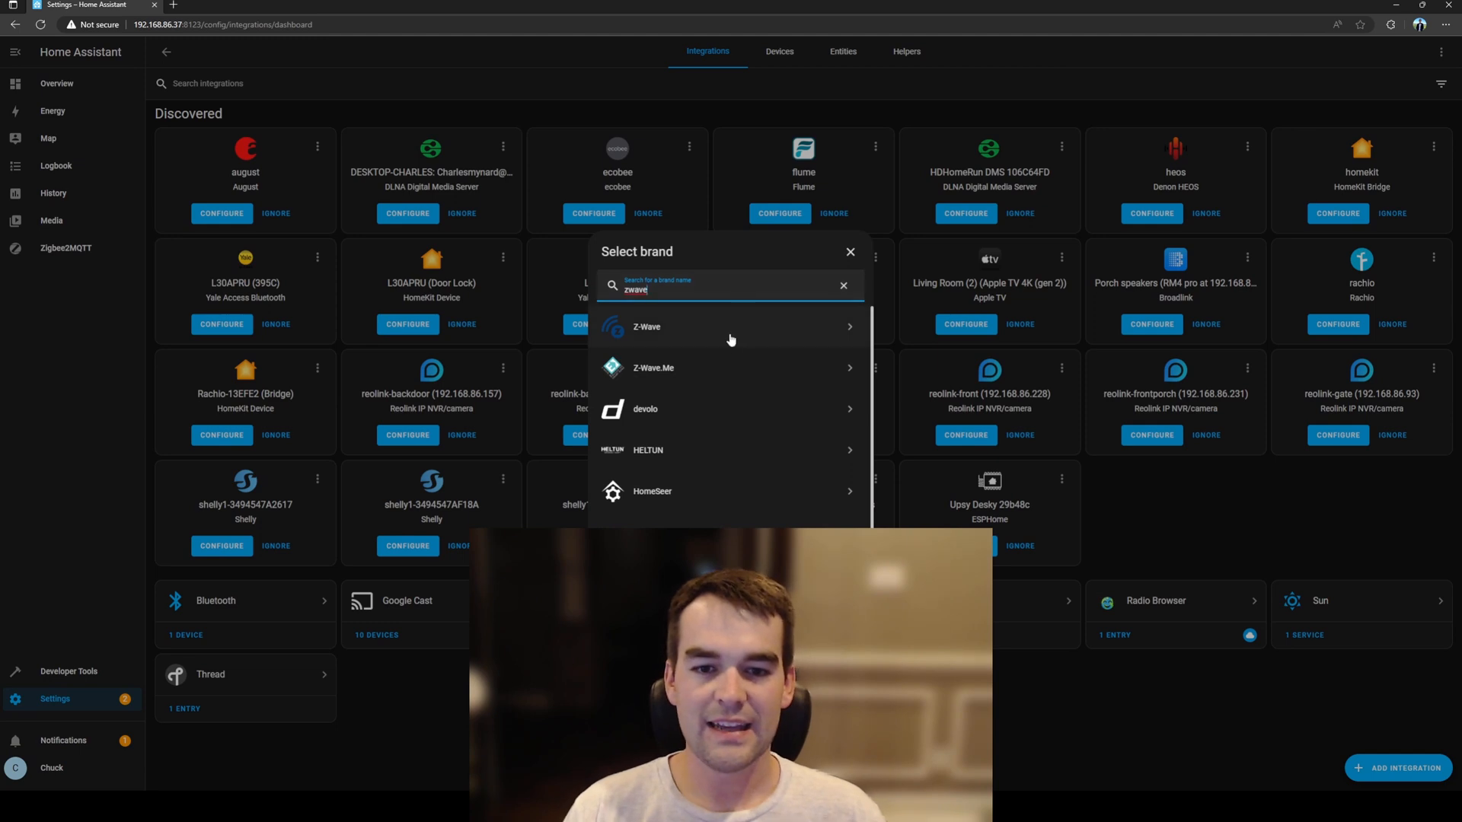
pyautogui.moveTo(673, 327)
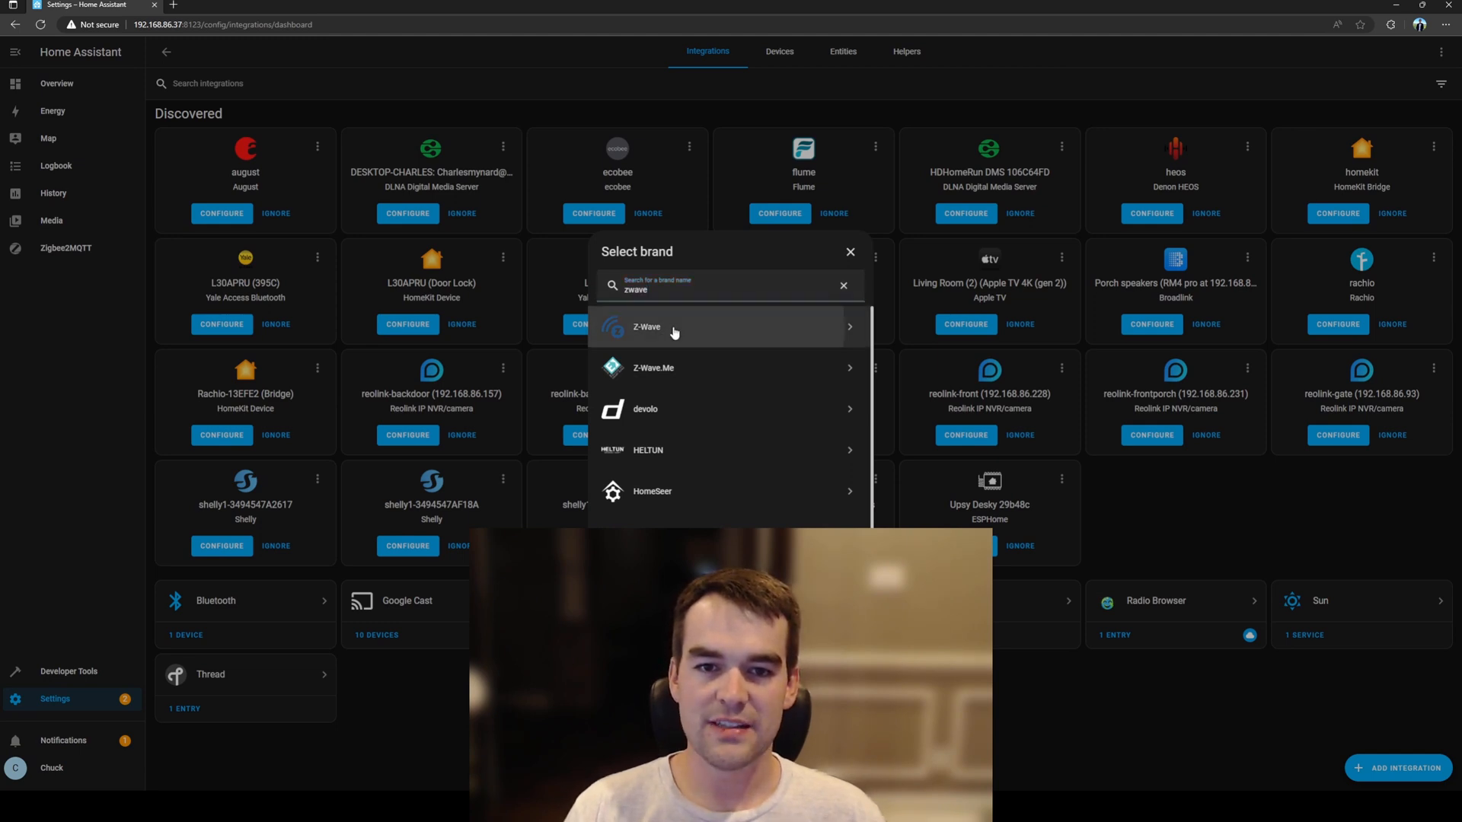
pyautogui.click(646, 327)
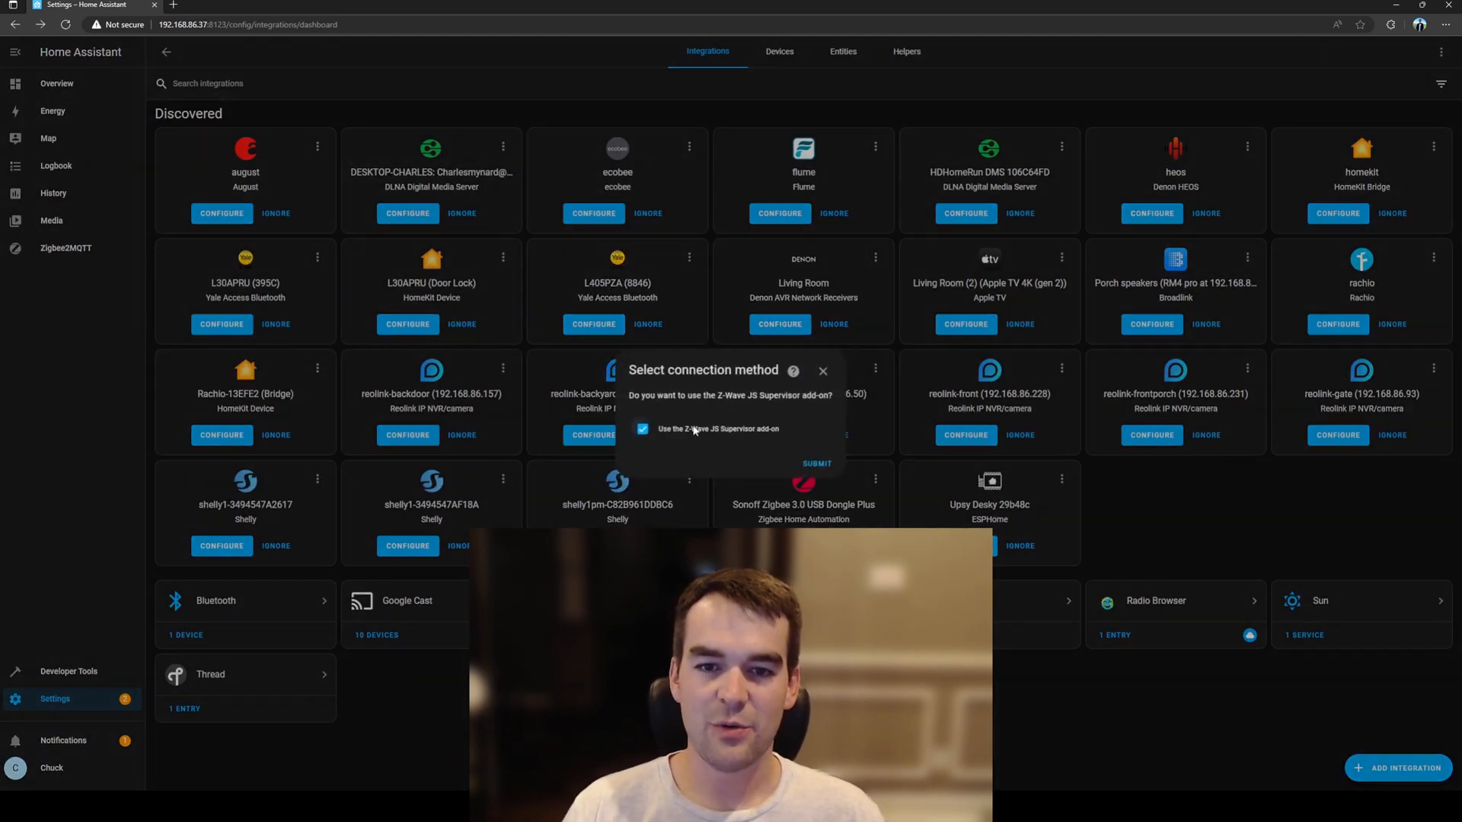
pyautogui.moveTo(770, 441)
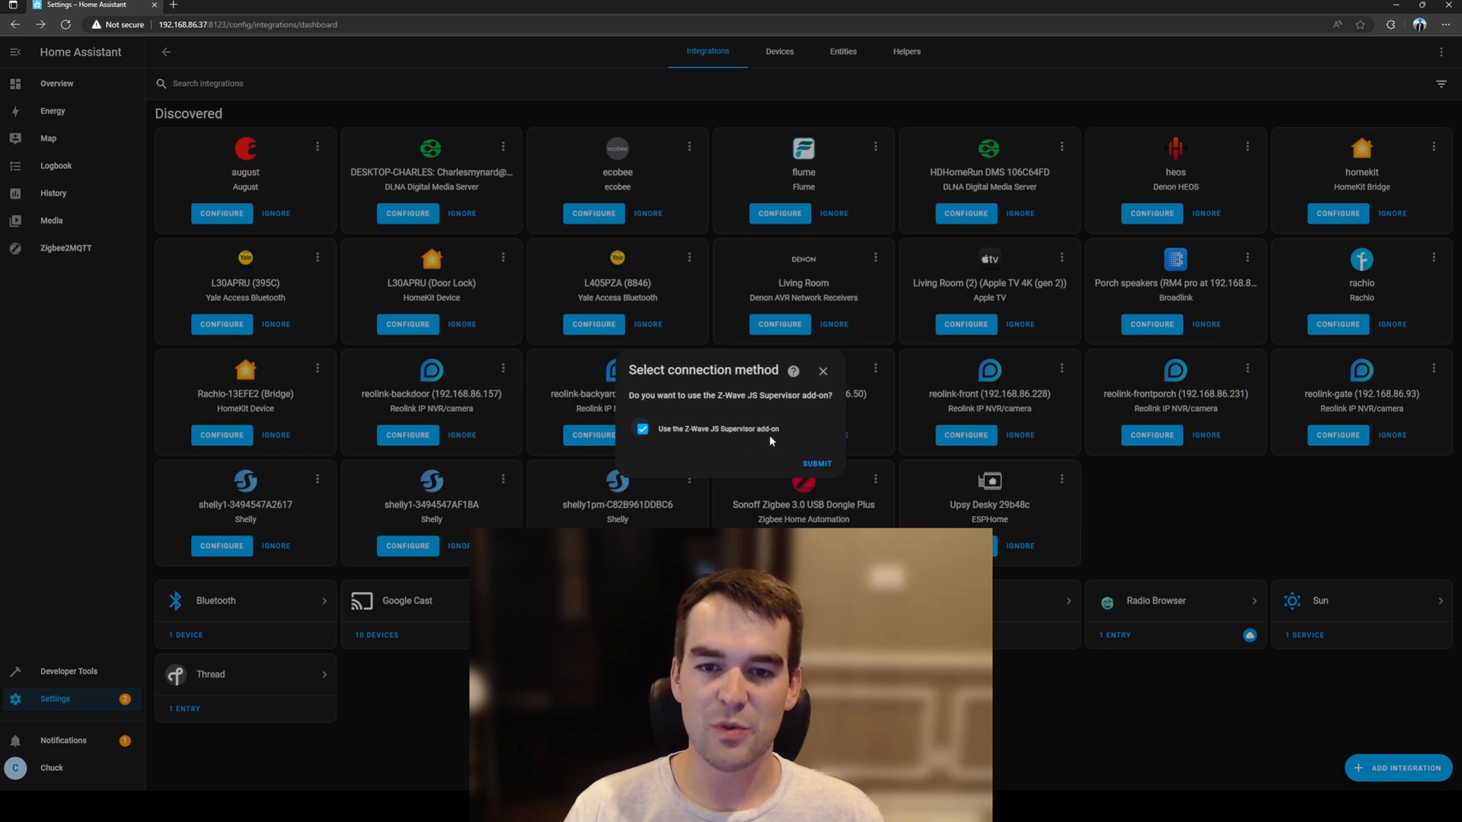
# Use the Z-Wave JS Supervisor add-on with the Zooz ZST10 stick as the USB device path.
pyautogui.click(816, 463)
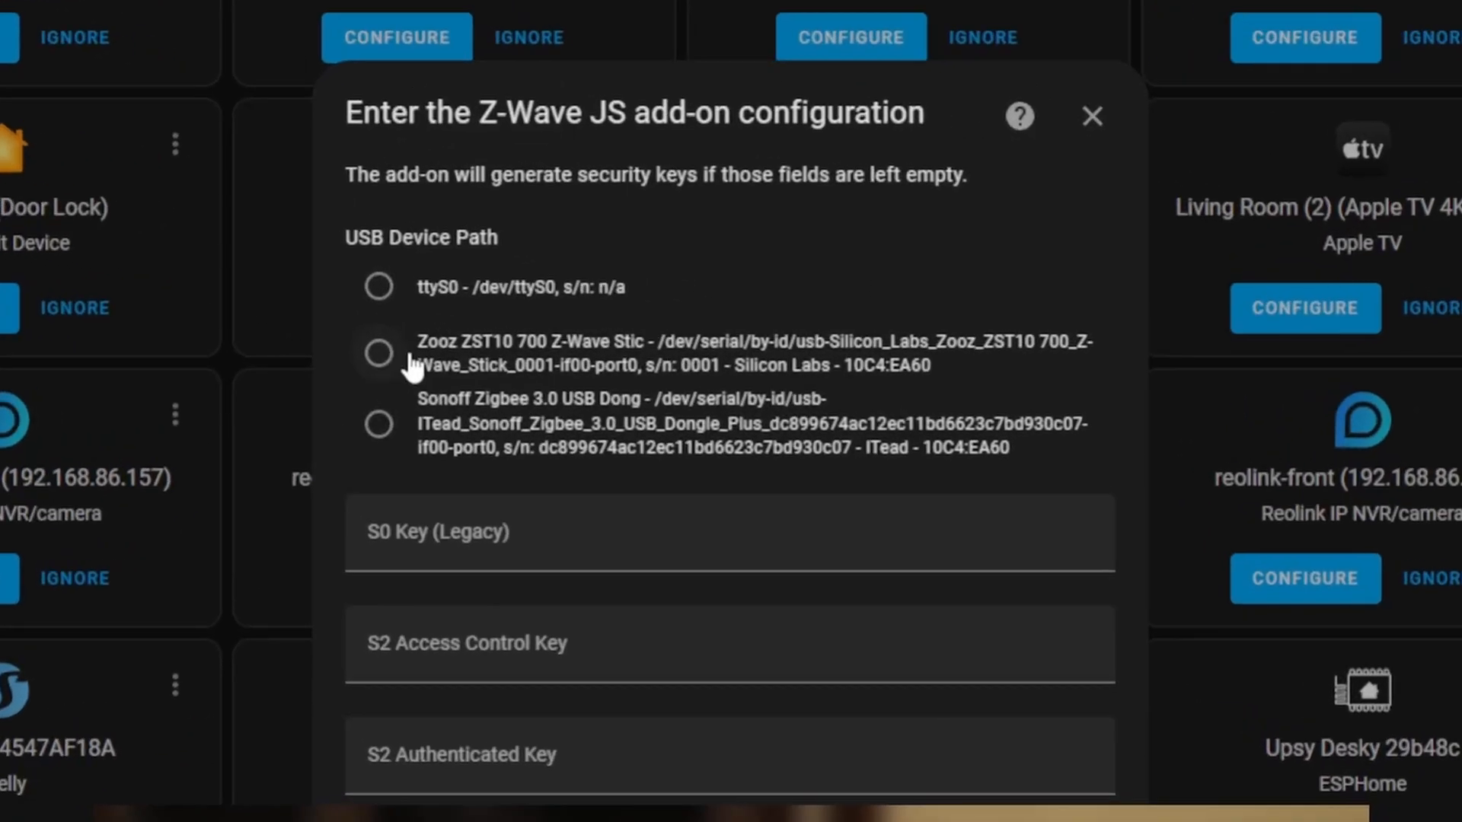
pyautogui.moveTo(567, 366)
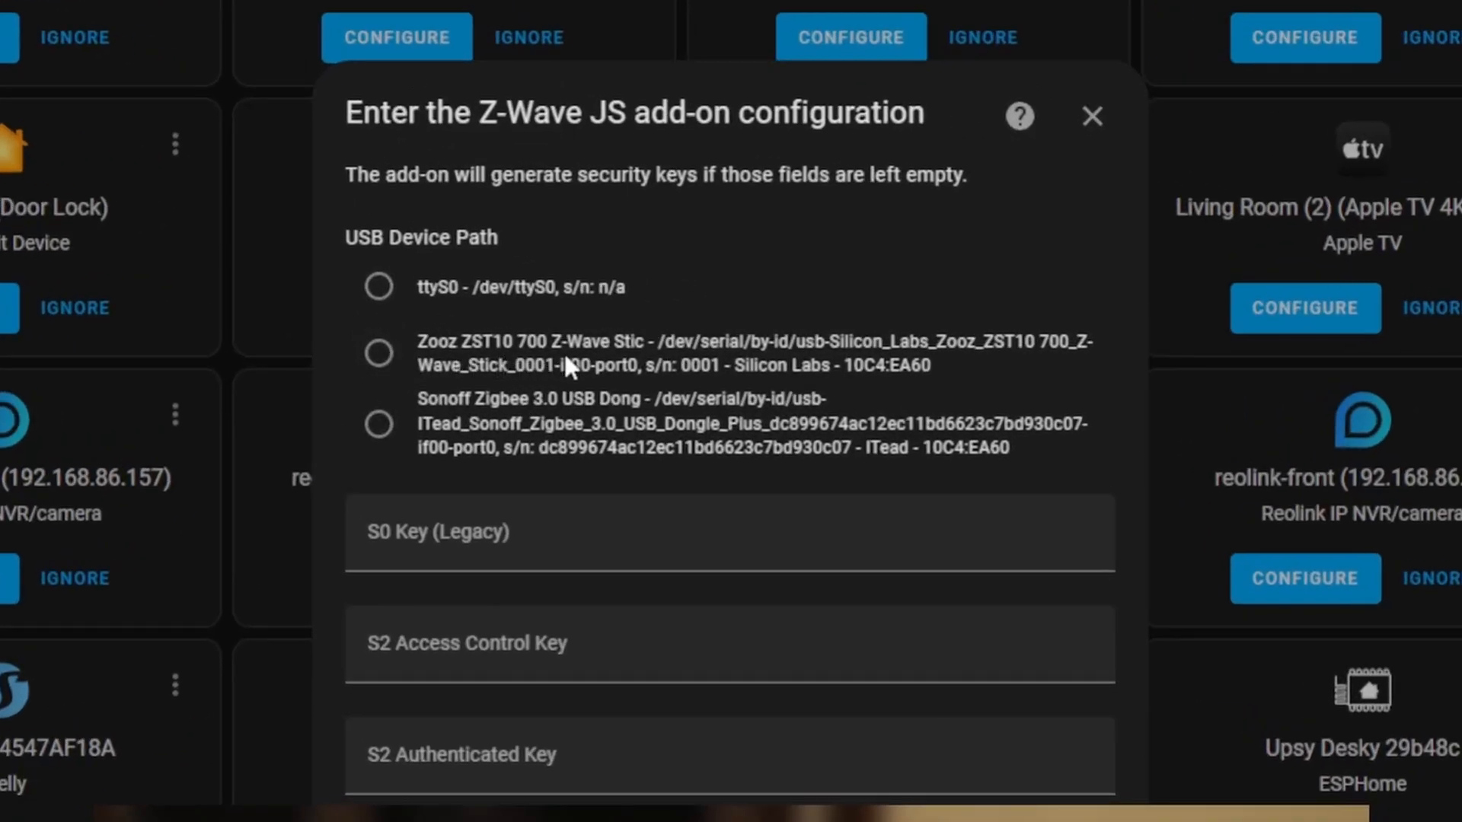
pyautogui.click(378, 353)
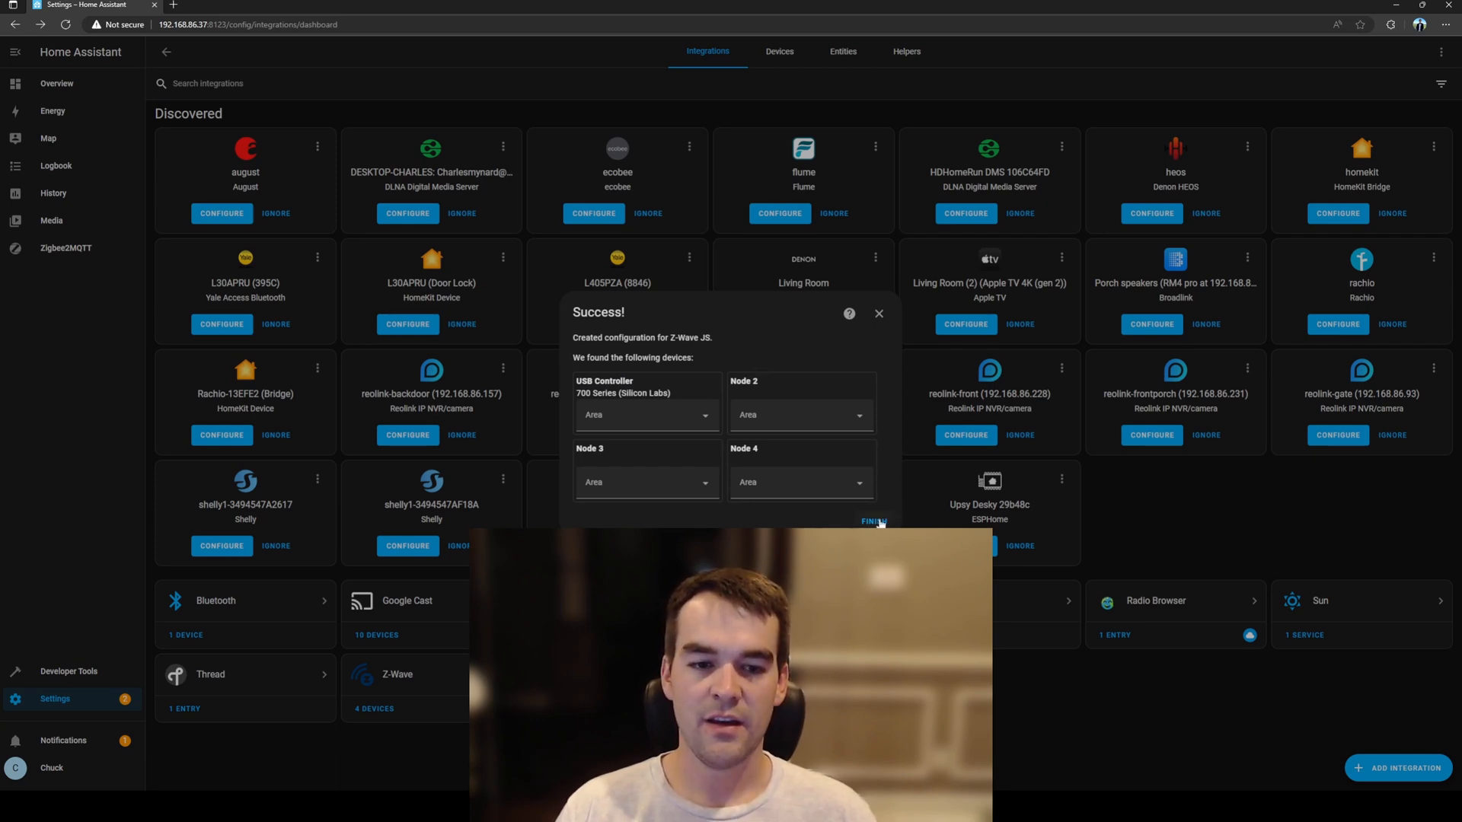
# Finish the setup and view the Z-Wave integration's four devices (USB Controller, Nodes 2–4).
pyautogui.click(872, 521)
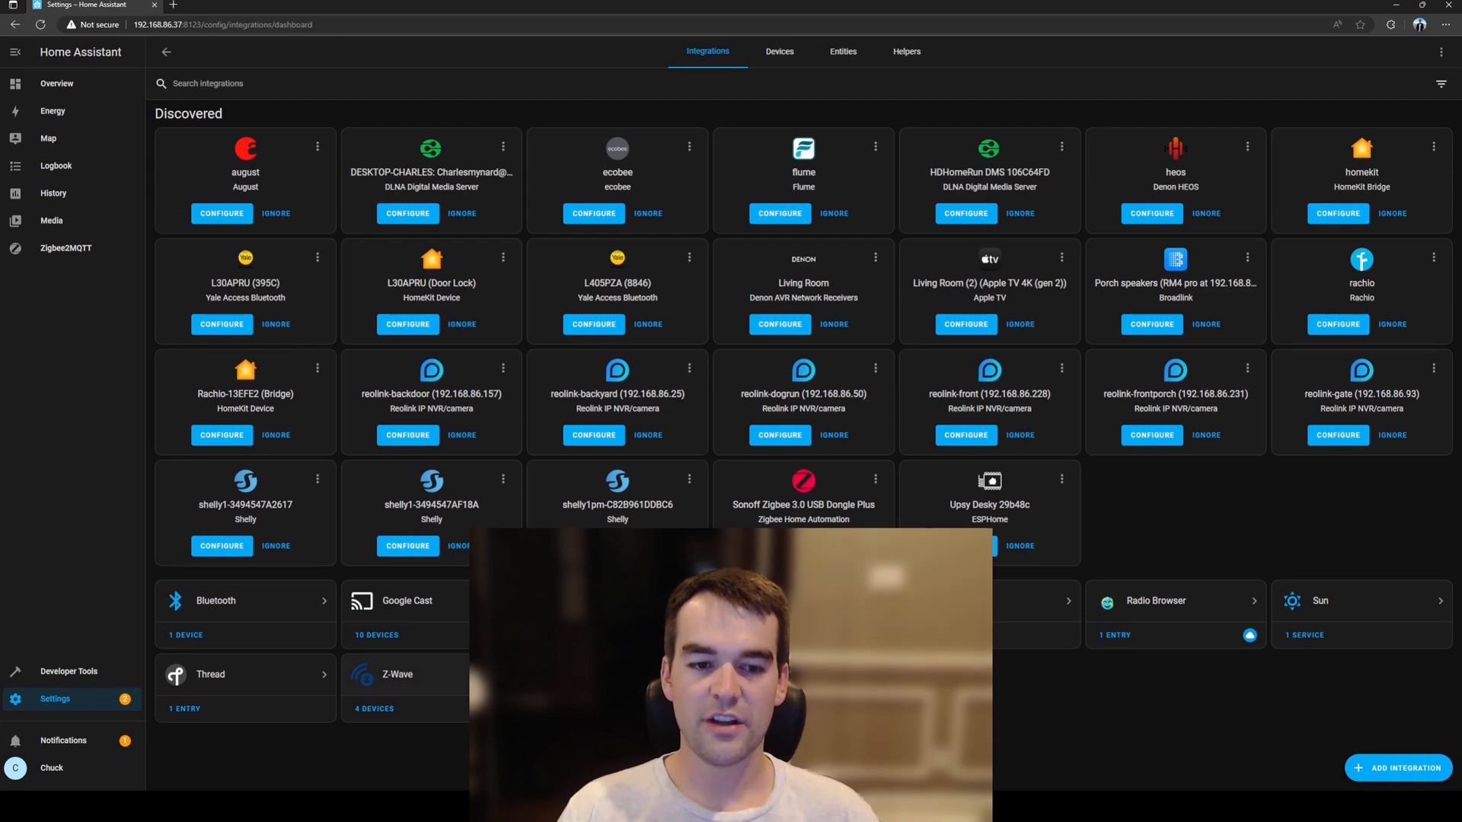
pyautogui.click(398, 680)
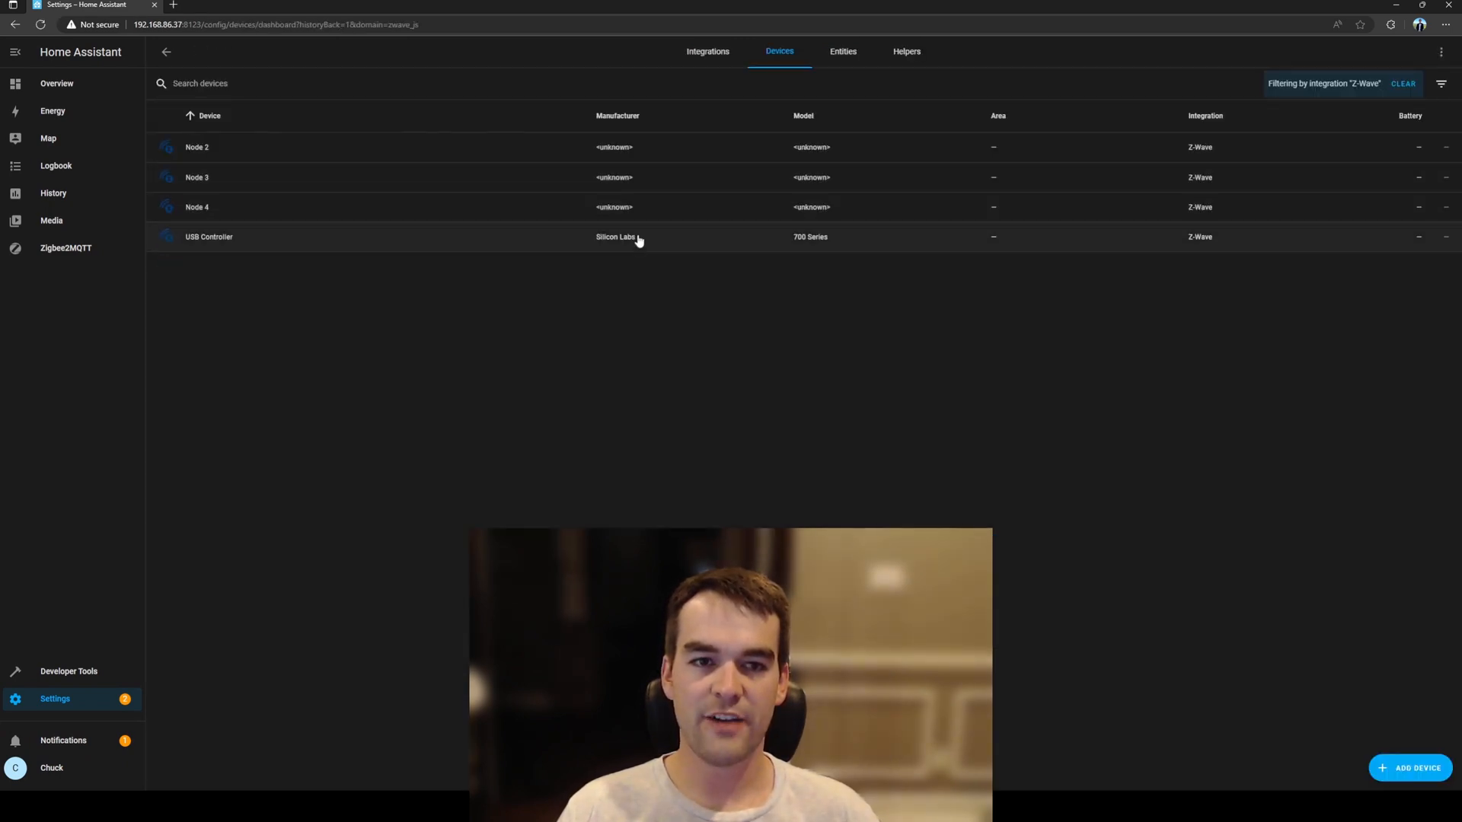
pyautogui.moveTo(498, 259)
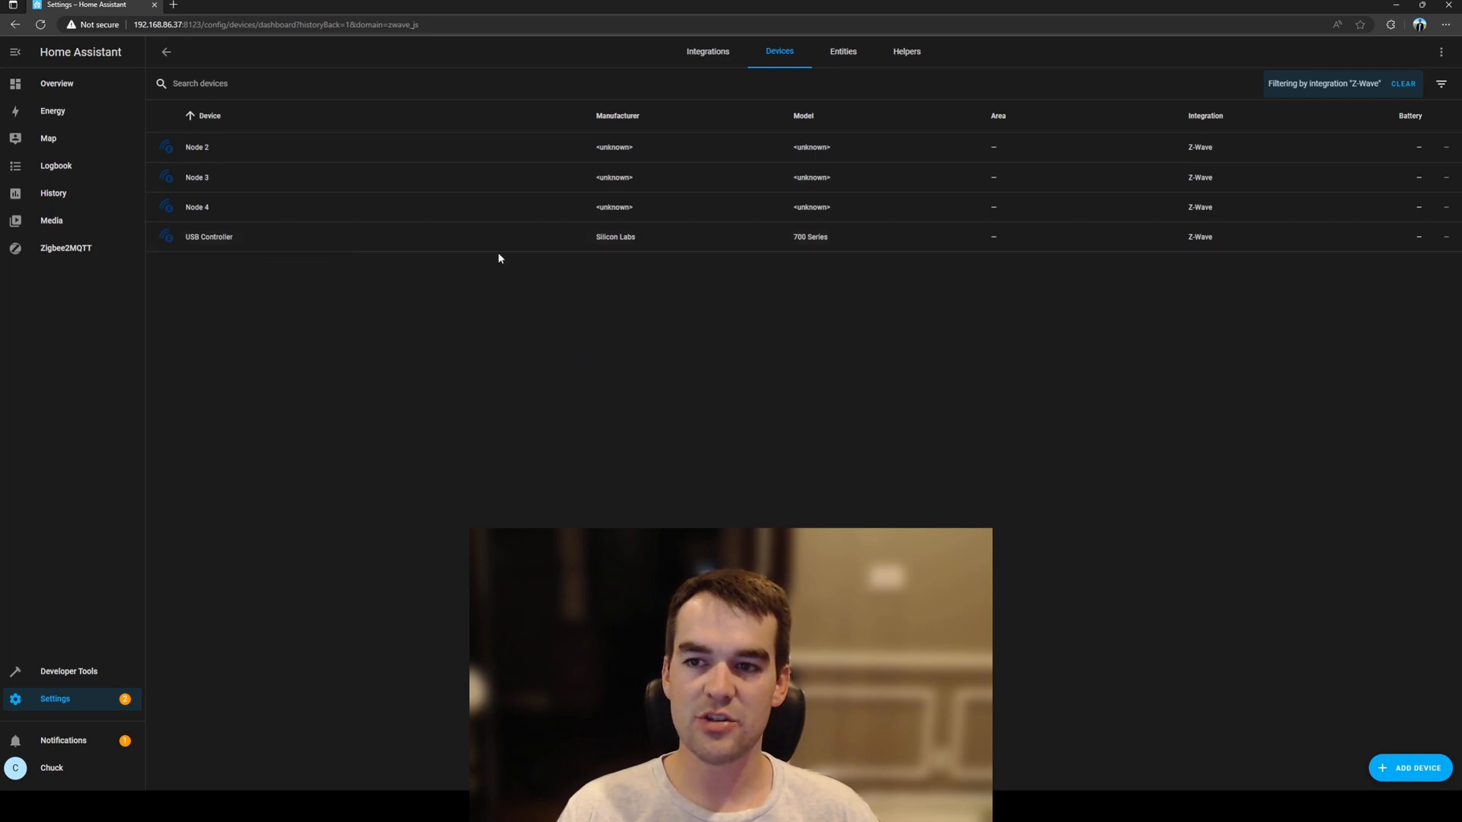
pyautogui.moveTo(411, 207)
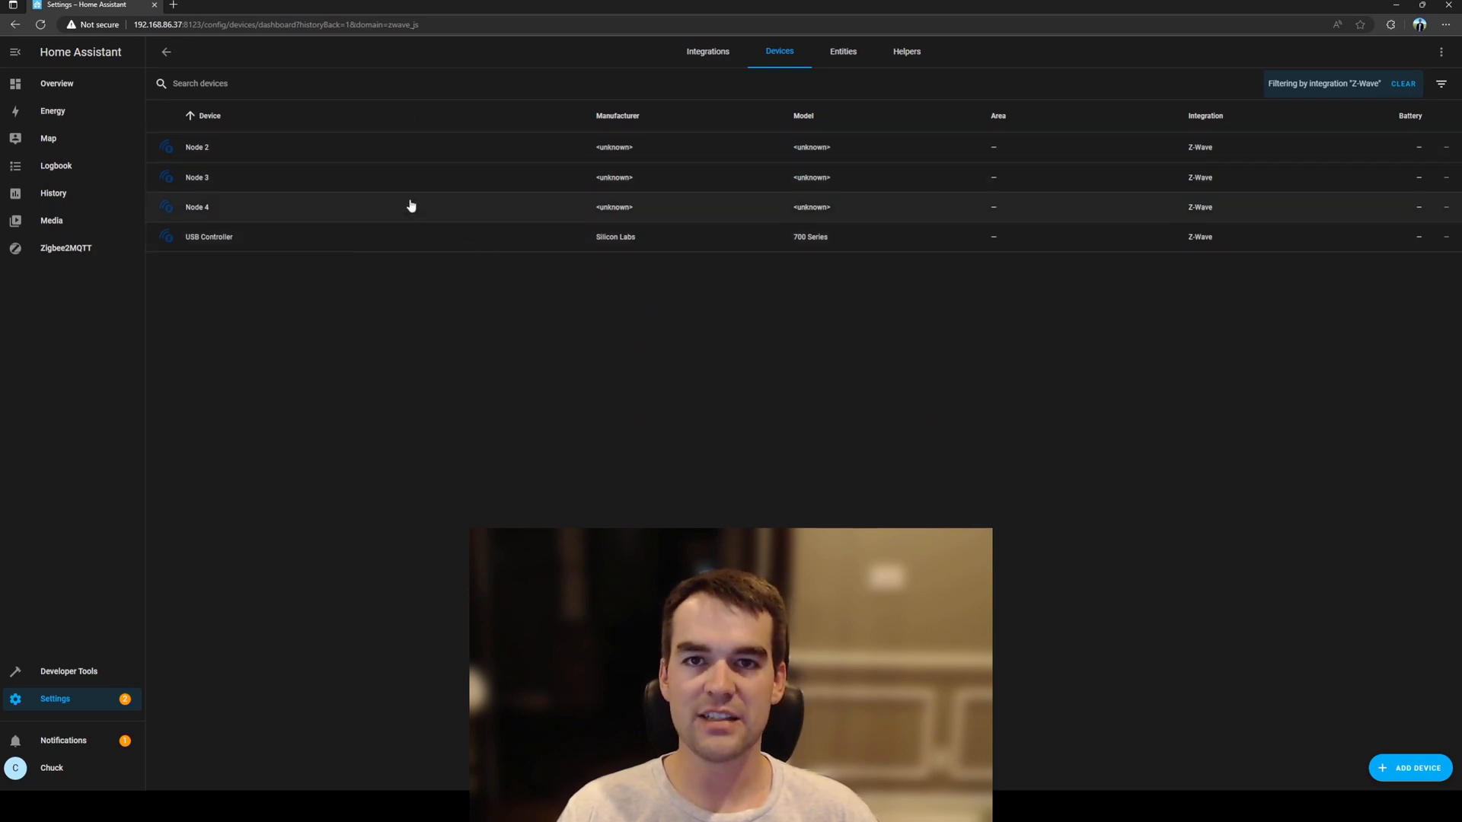
pyautogui.moveTo(443, 353)
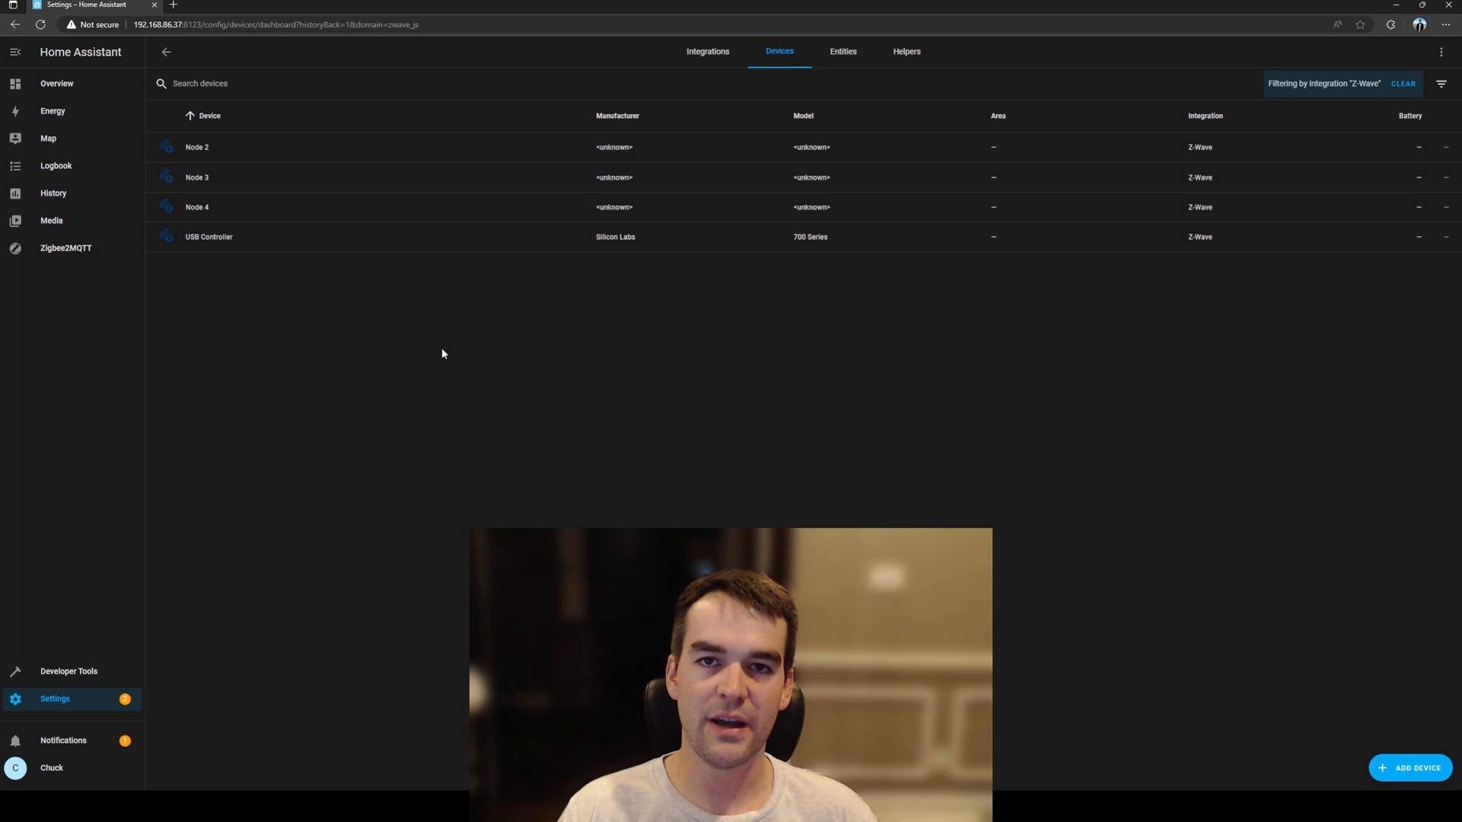
pyautogui.moveTo(661, 303)
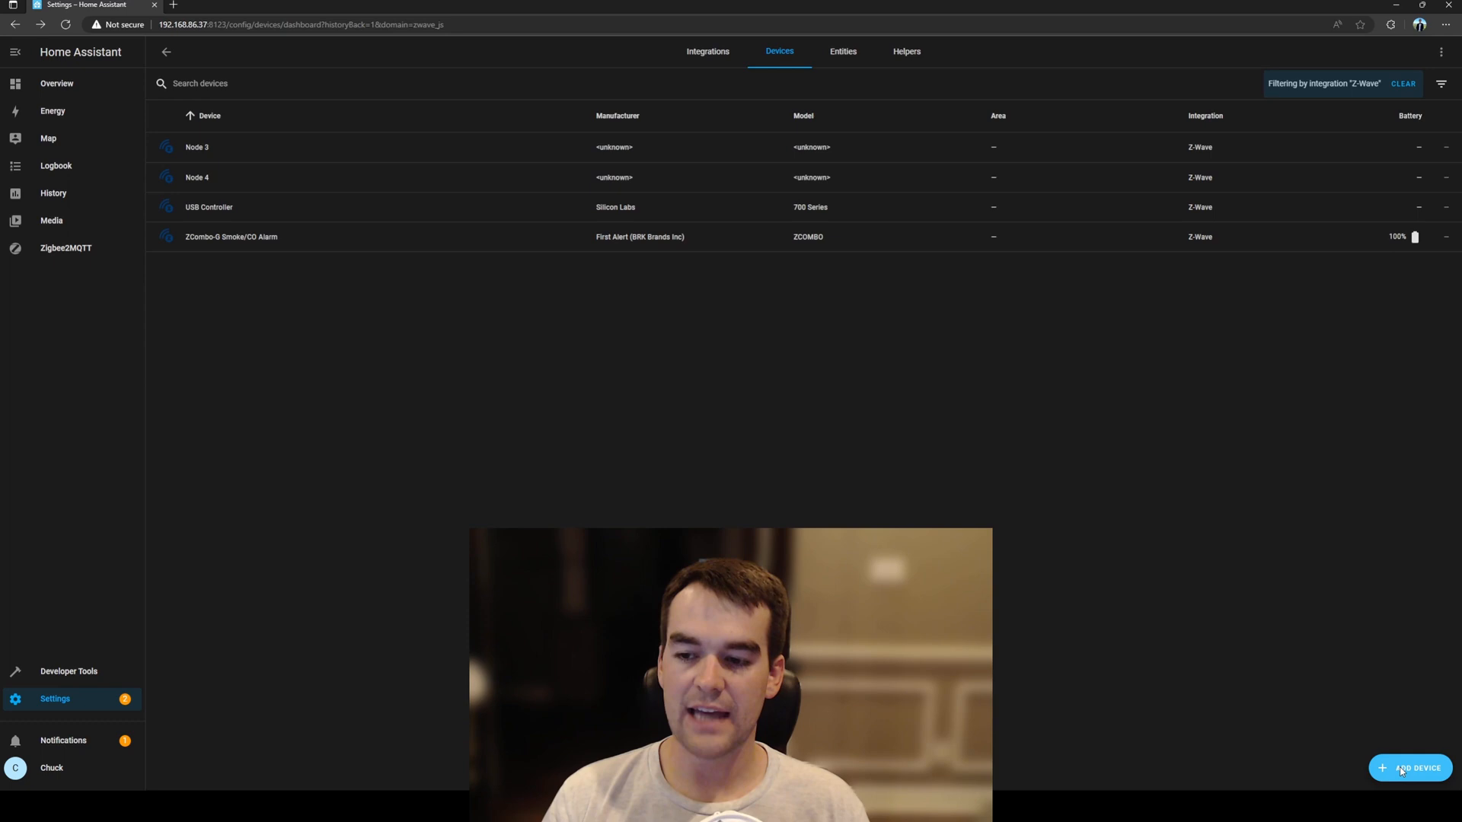
# Pair the First Alert ZCombo-G Smoke/CO Alarm so Node 2 shows it at 100% battery.
pyautogui.click(1411, 768)
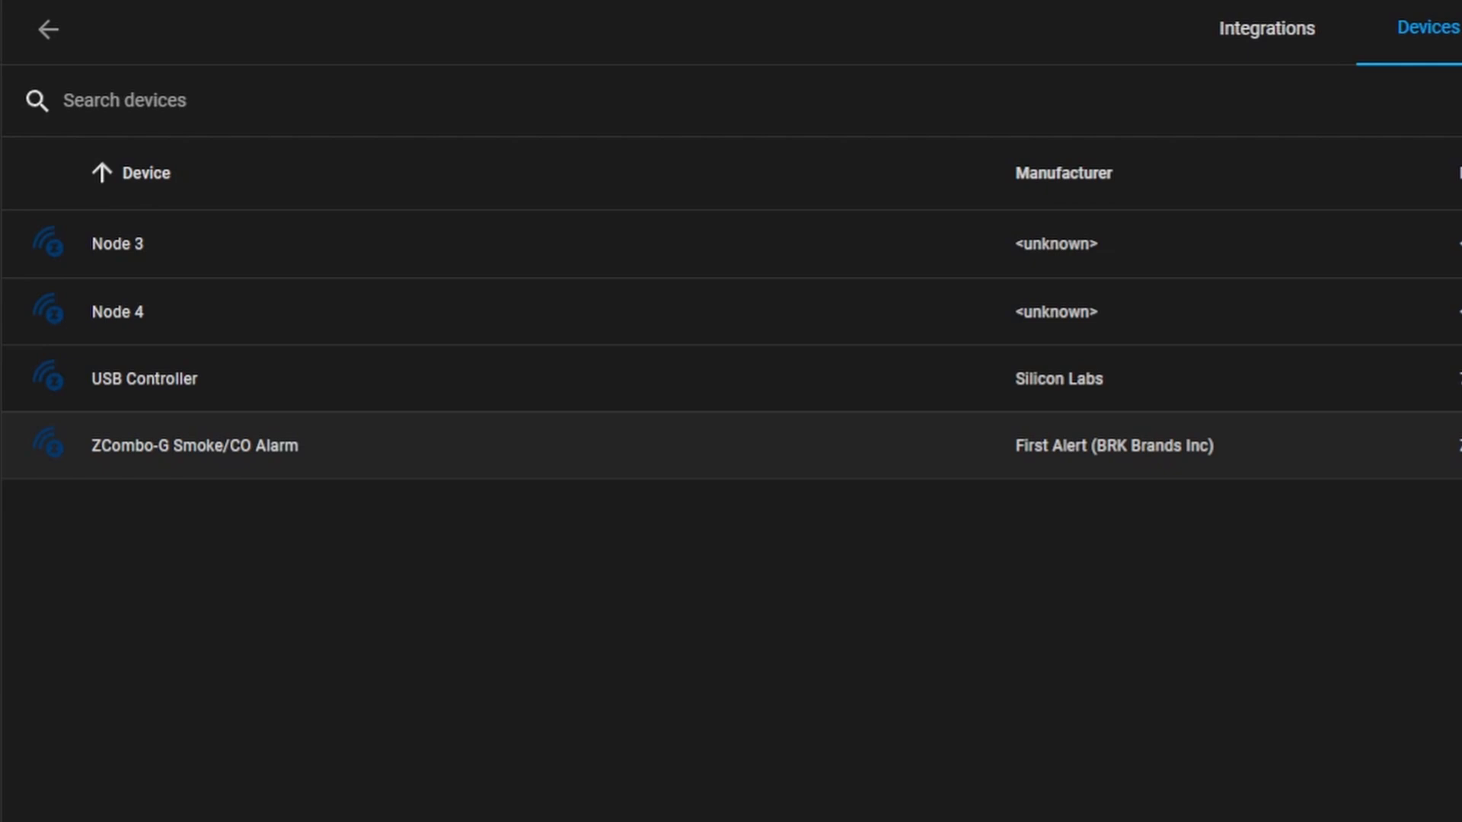
# View the ZCombo-G alarm's device page with its smoke/CO sensors and logbook ping.
pyautogui.click(195, 444)
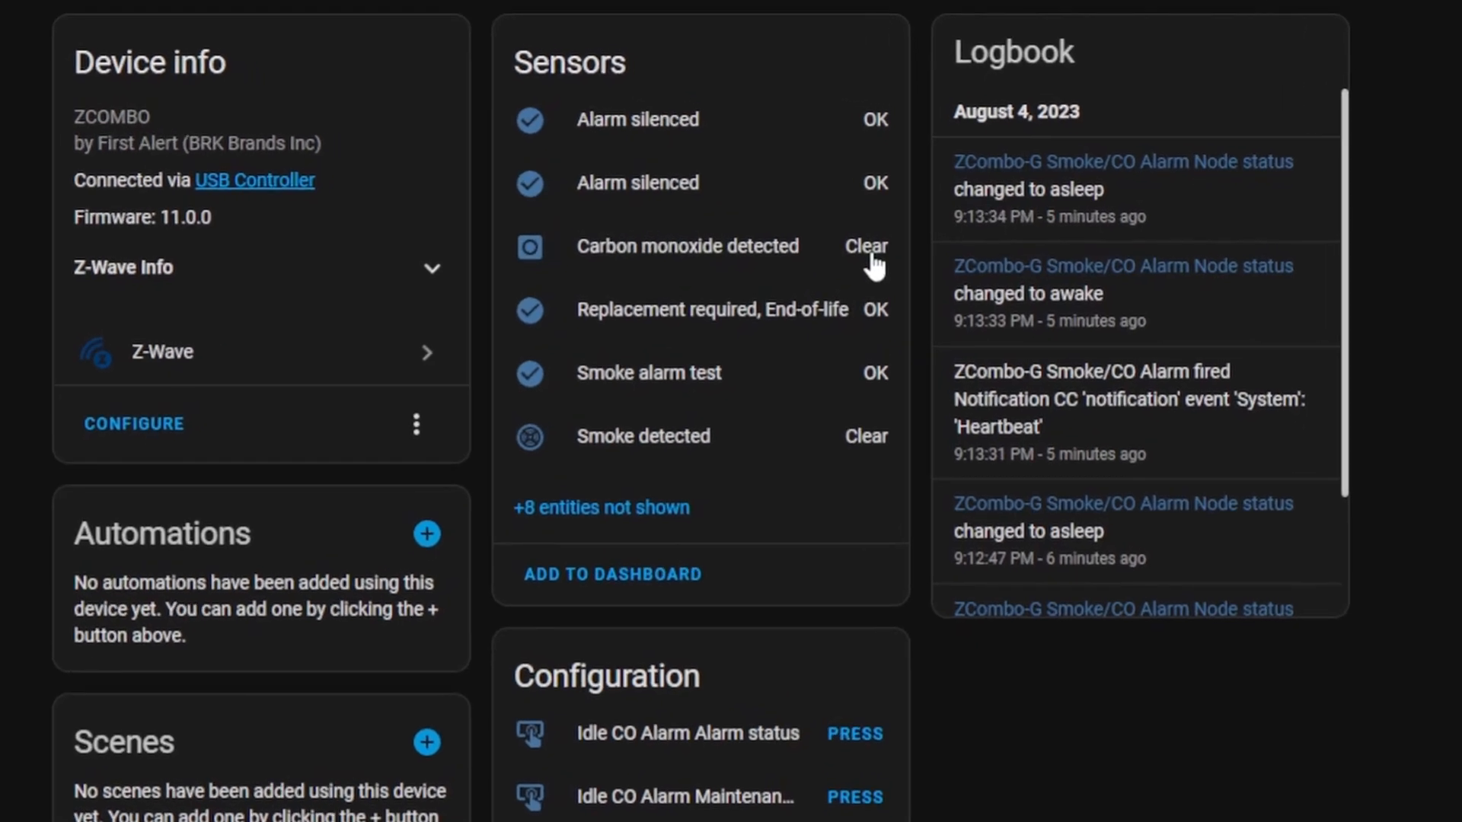
pyautogui.scroll(-3)
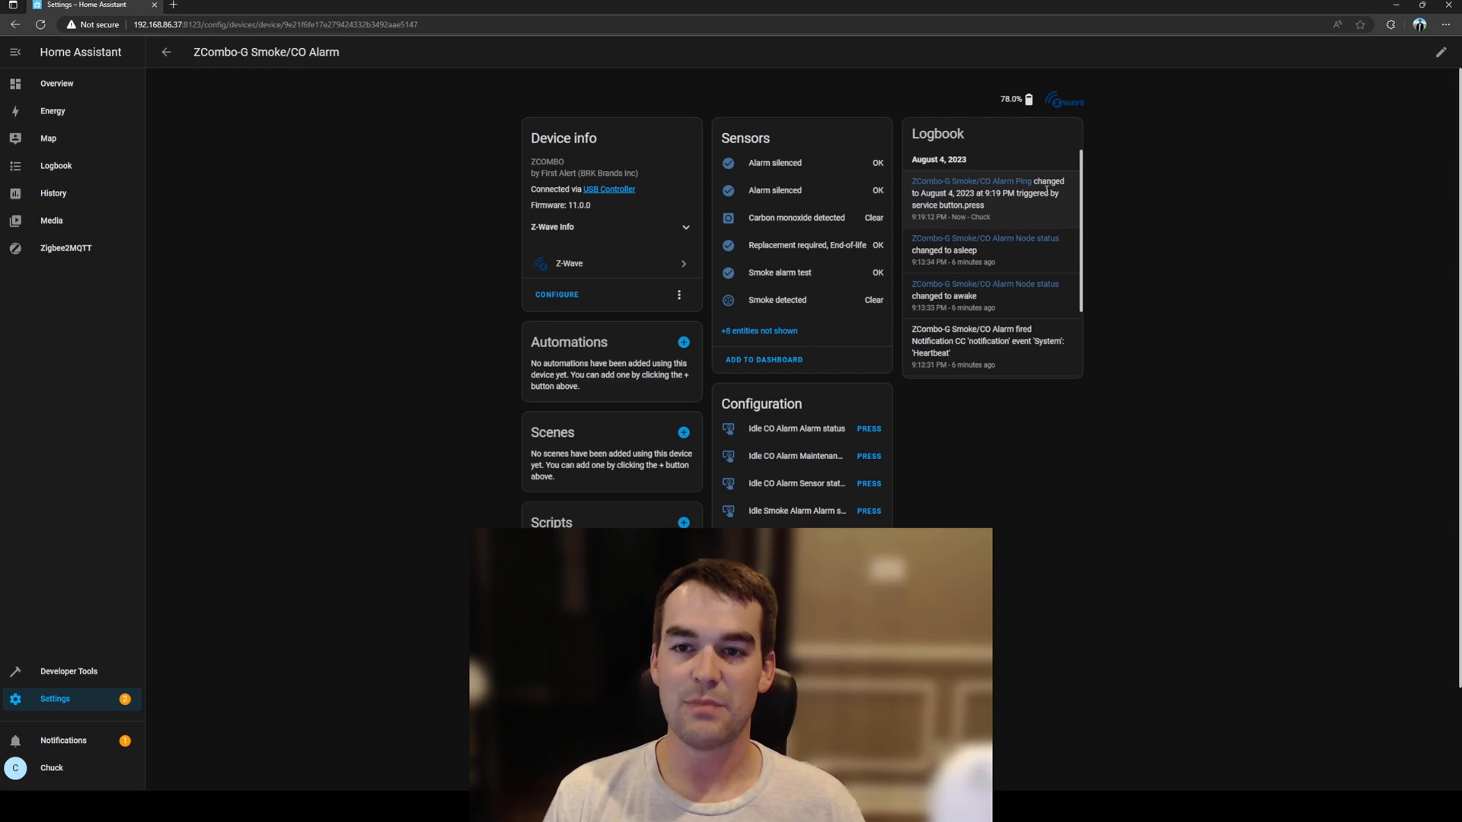
pyautogui.moveTo(1174, 404)
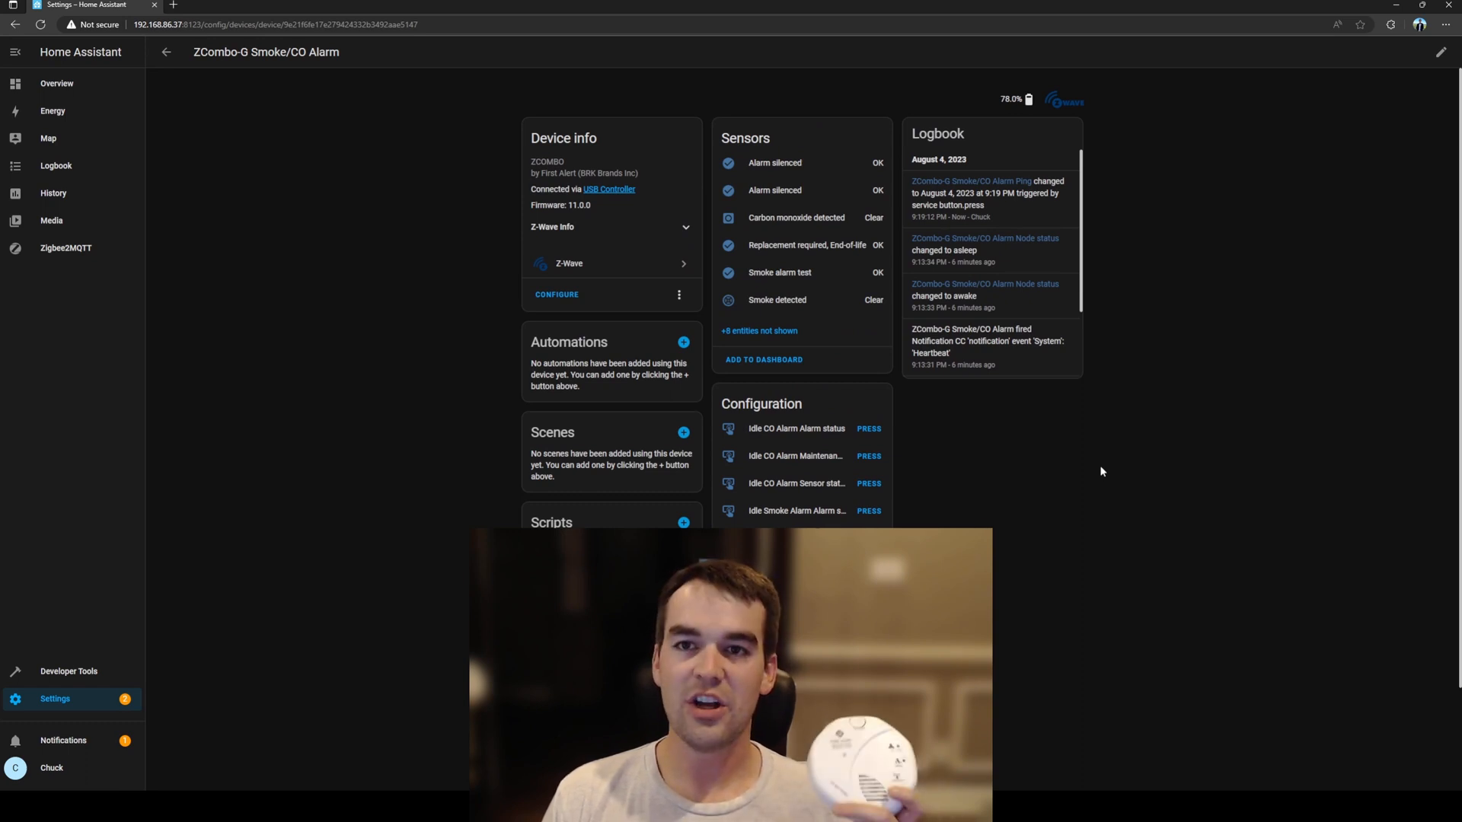
pyautogui.moveTo(1083, 478)
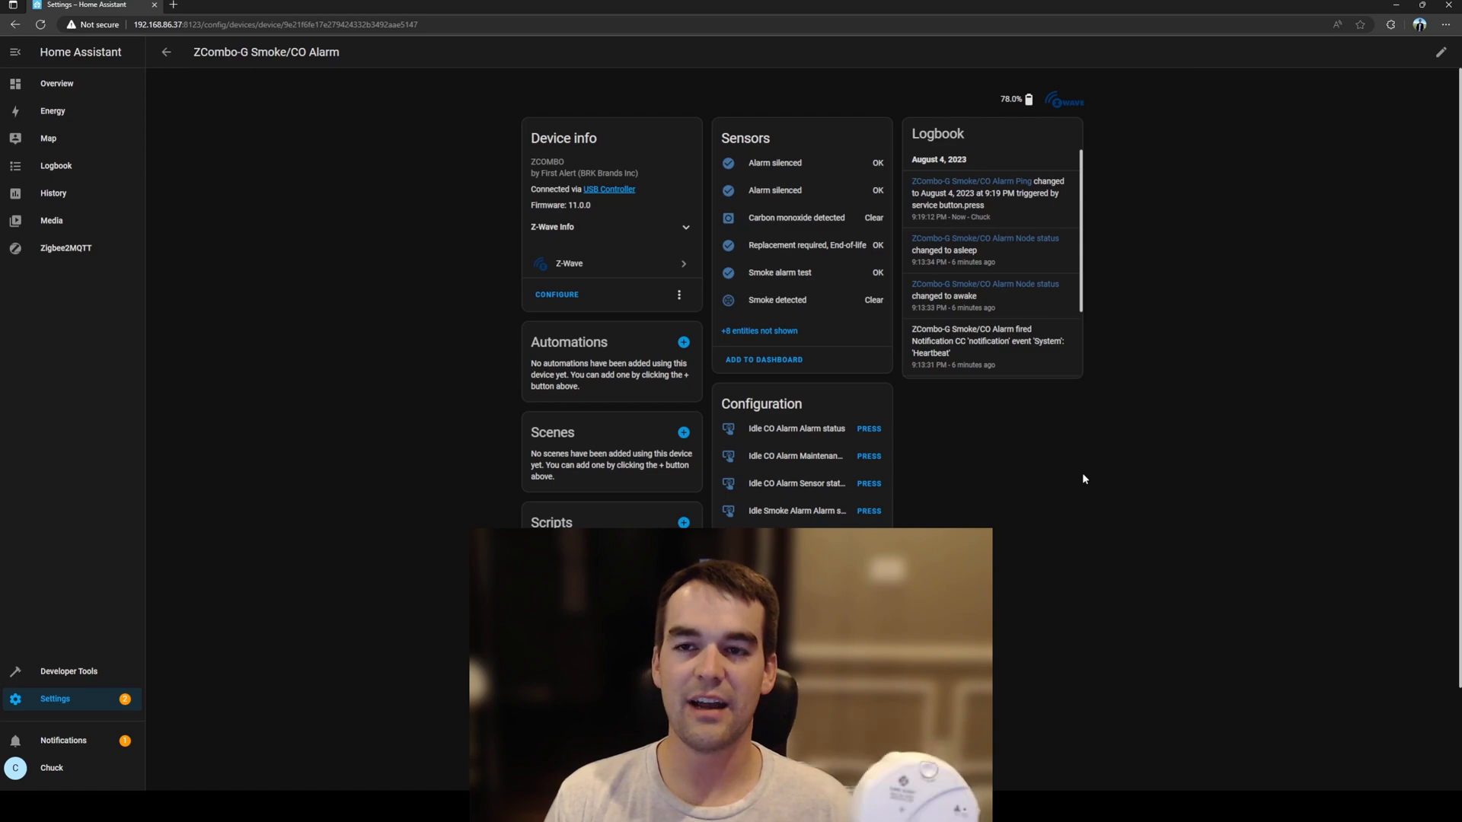
pyautogui.moveTo(1080, 464)
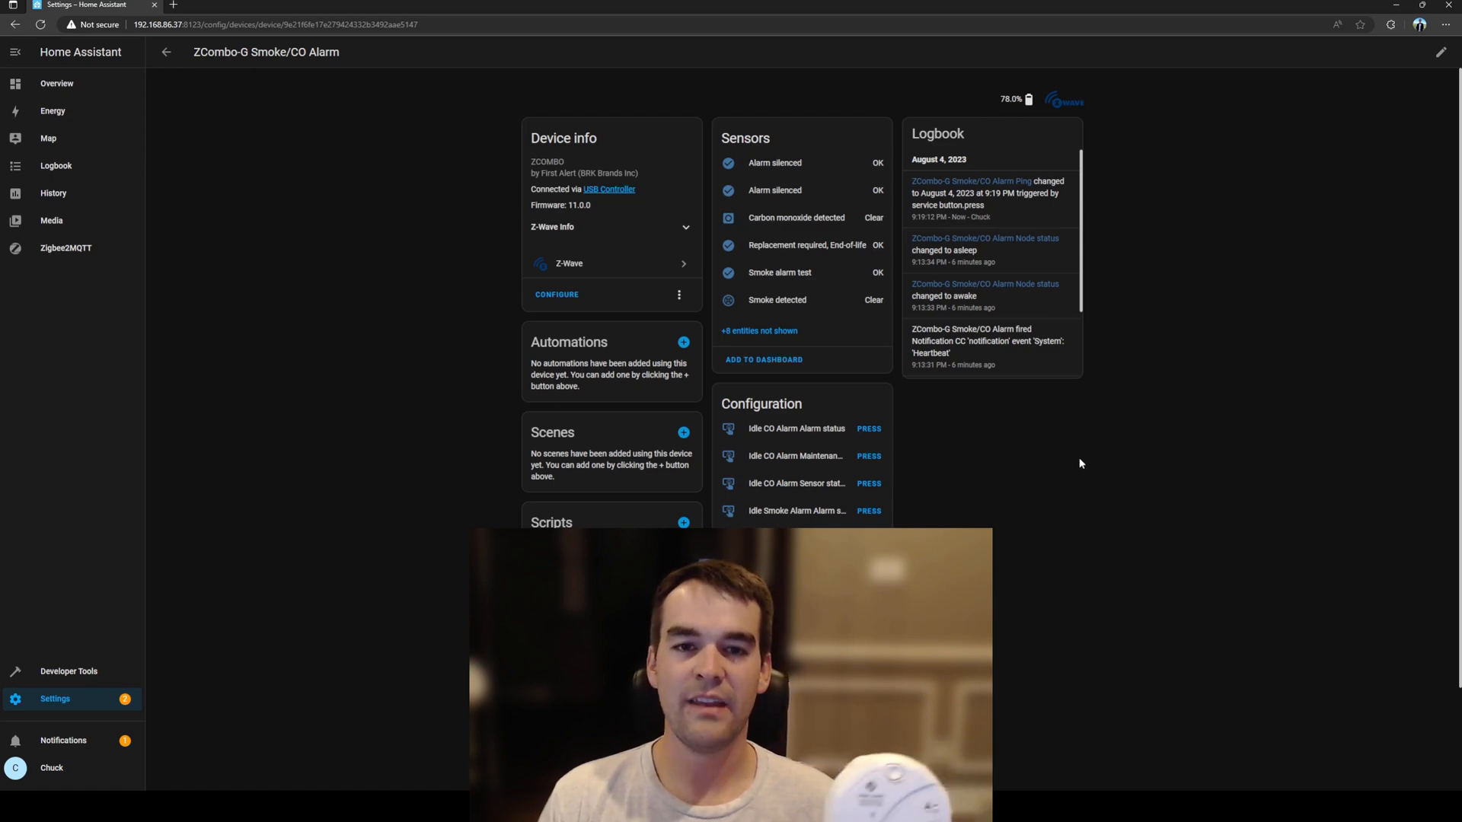